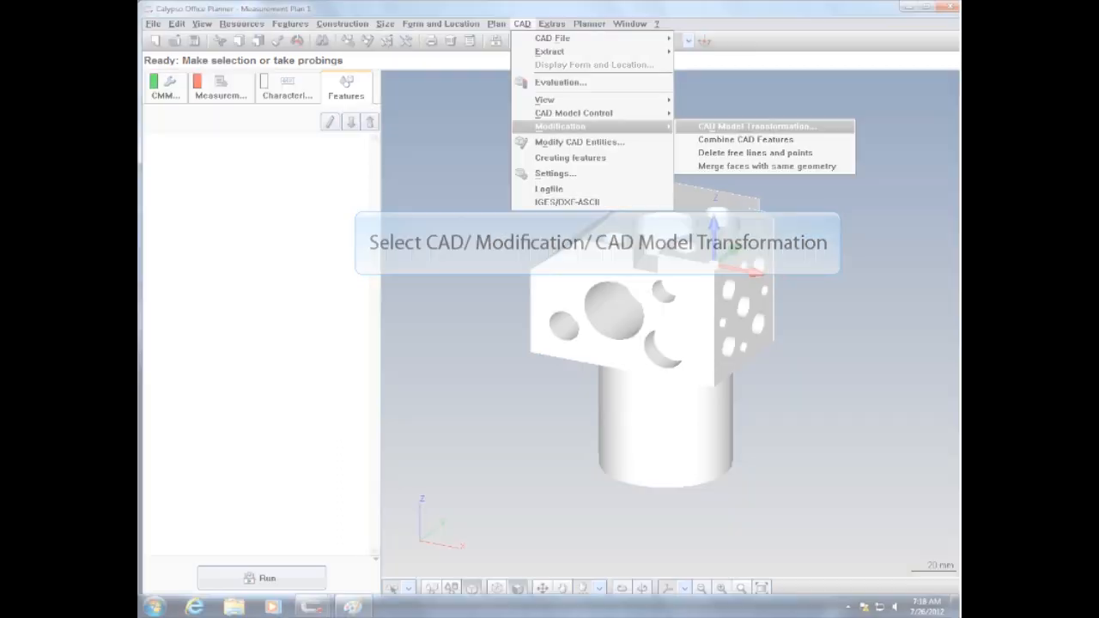
- Bring up CAD Model Transformation from the CAD Modification menu
click(759, 127)
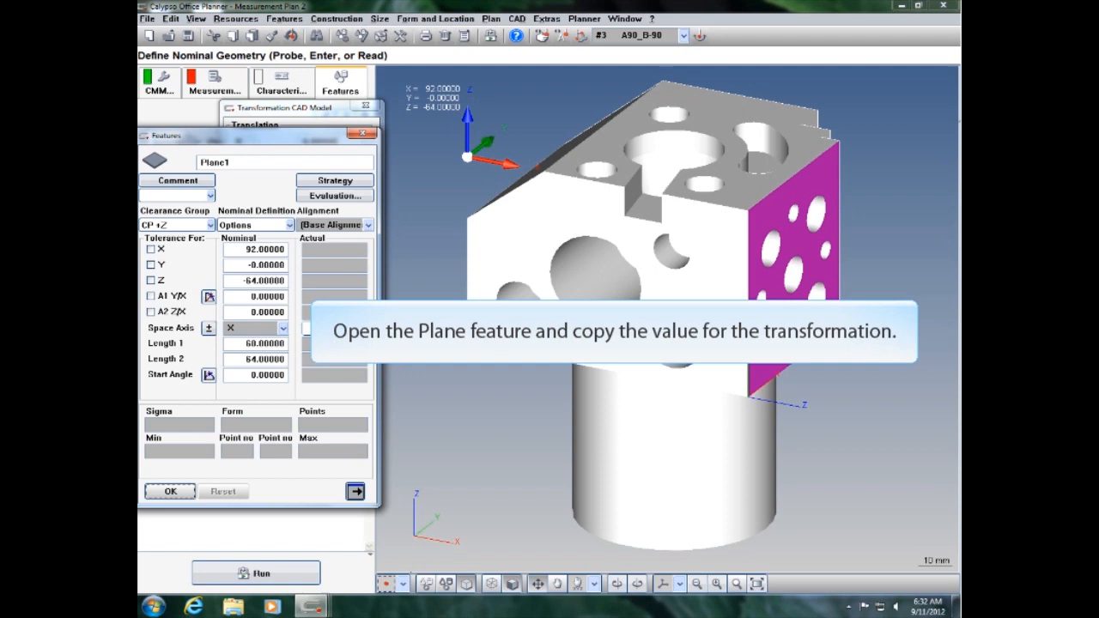
- Enter -92.0000 as the Translation X value, negating Plane1's X nominal of 92
text(-92.0000)
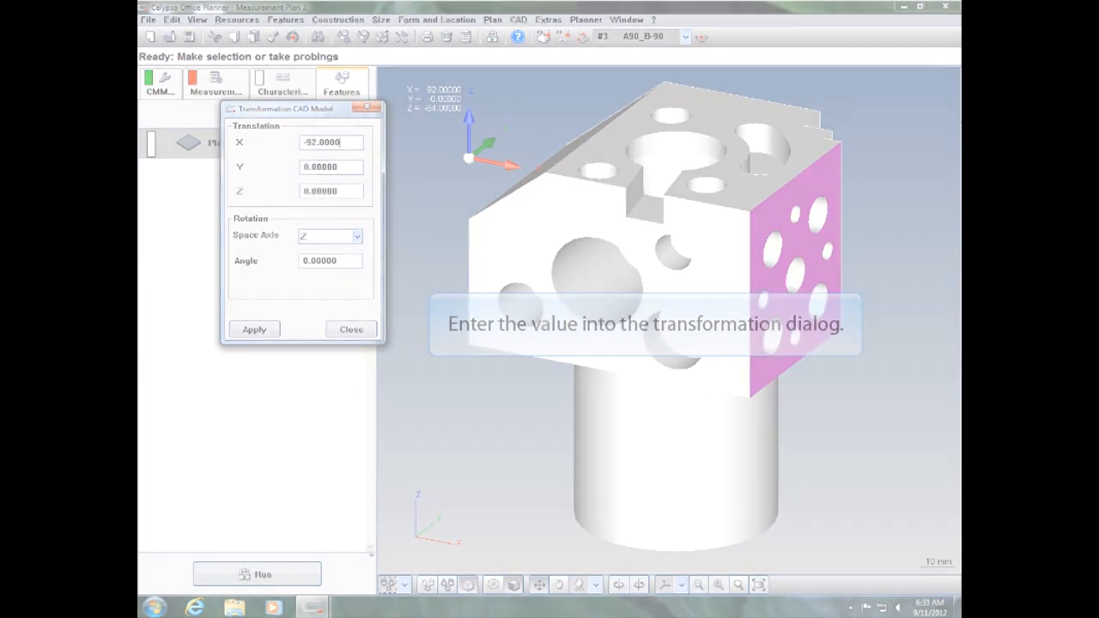
- Apply the -92 X translation to the CAD model and dismiss the dialog
click(254, 329)
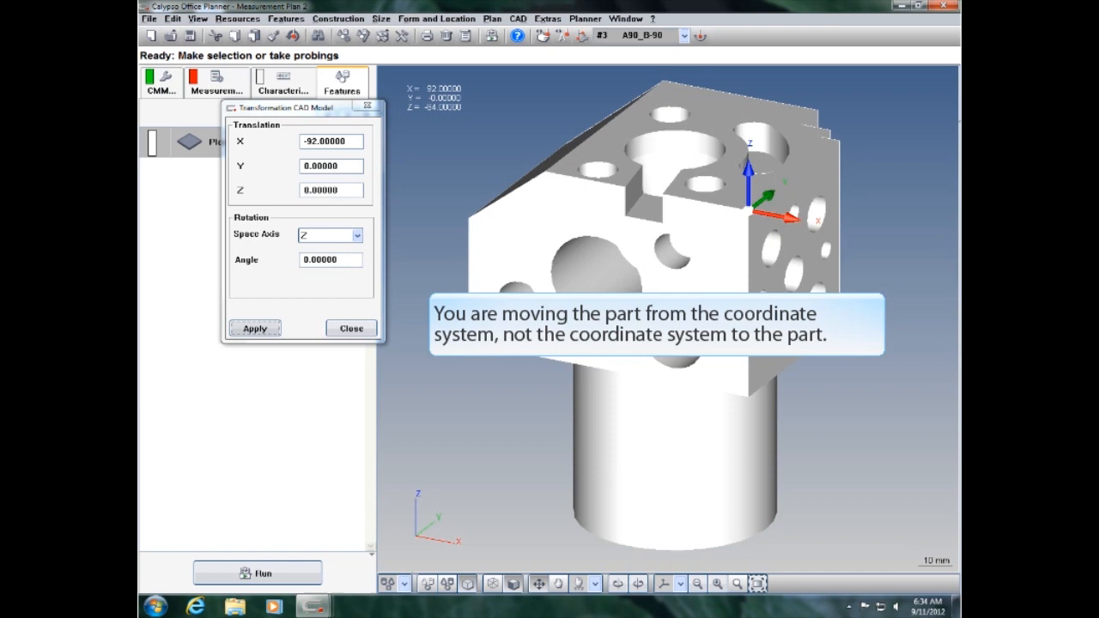
click(350, 328)
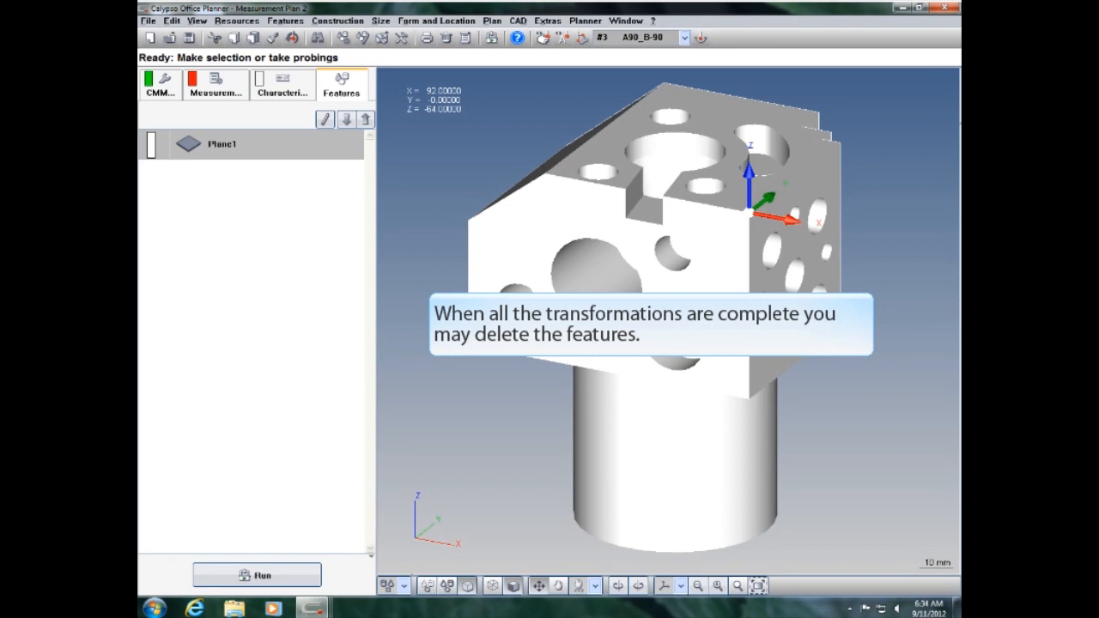
- Delete the Plane1 feature from the Features list
right_click(223, 144)
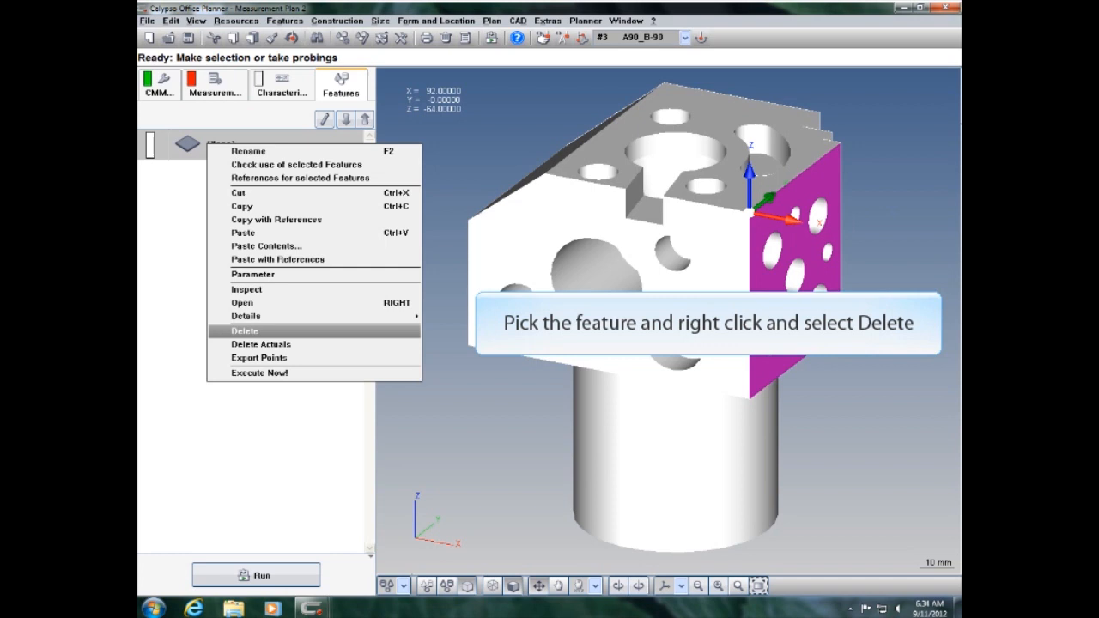
click(244, 330)
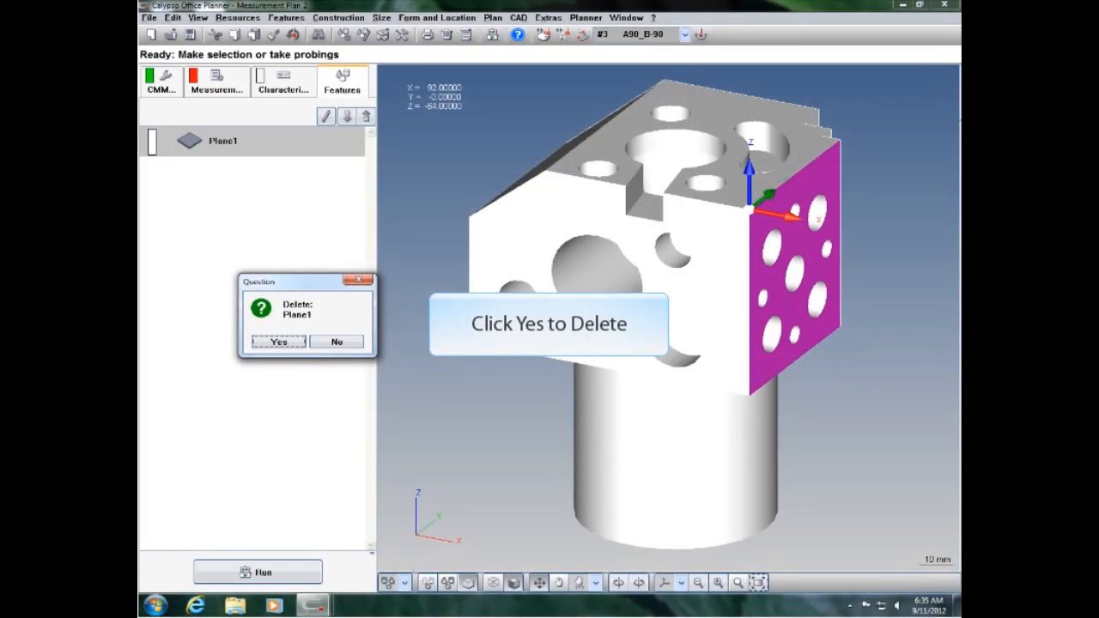